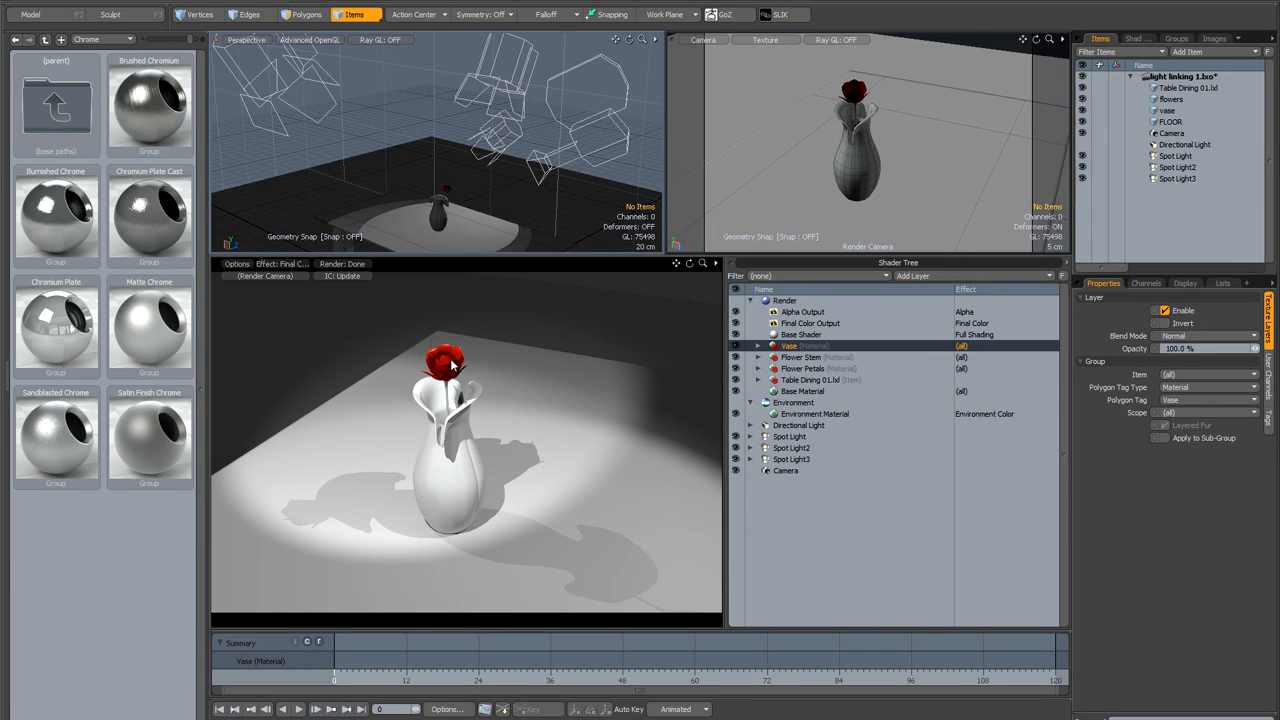
mouse_move(479, 340)
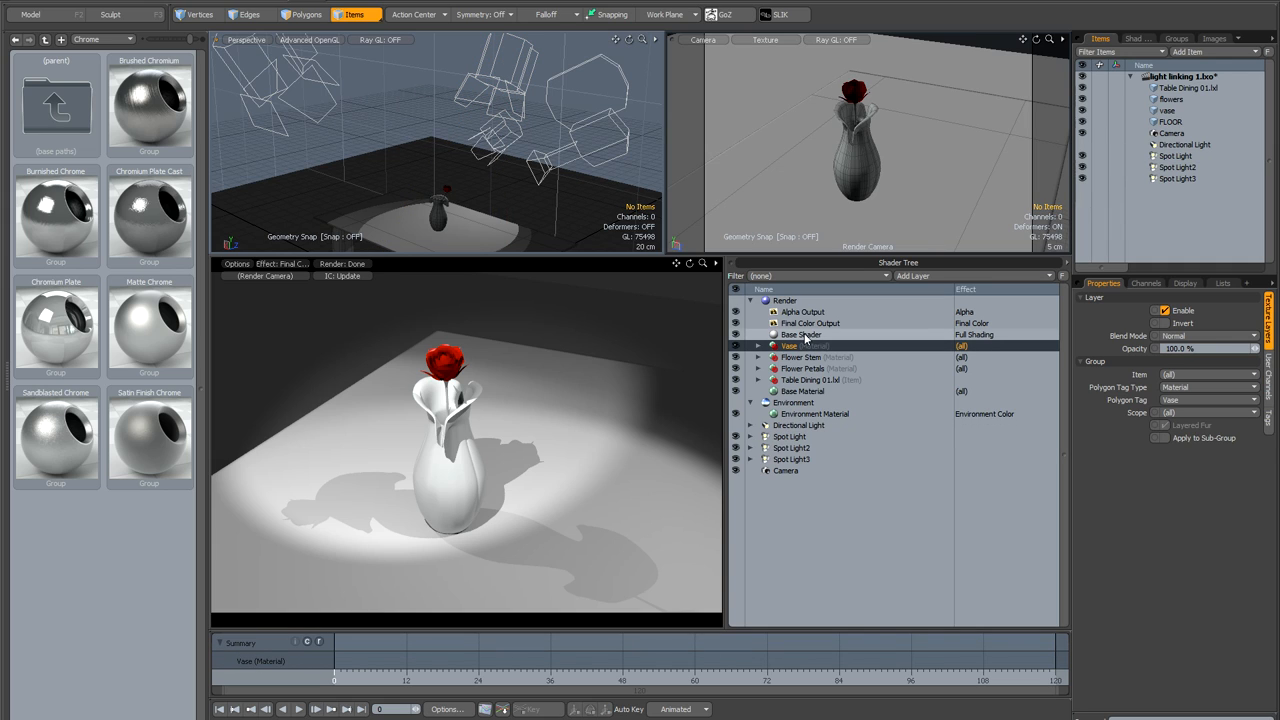
- Inspect Base Shader, Table Dining and Vase materials, then add Spot Light4 to the scene
left_click(804, 334)
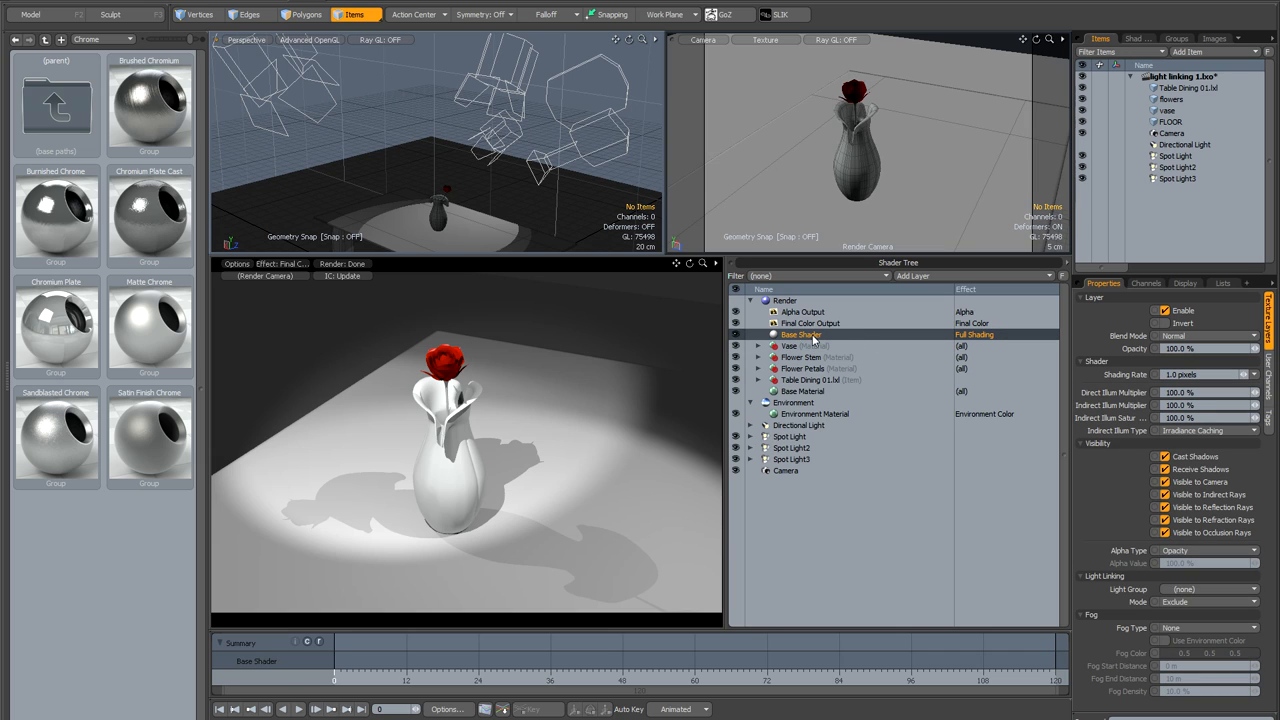
mouse_move(840, 340)
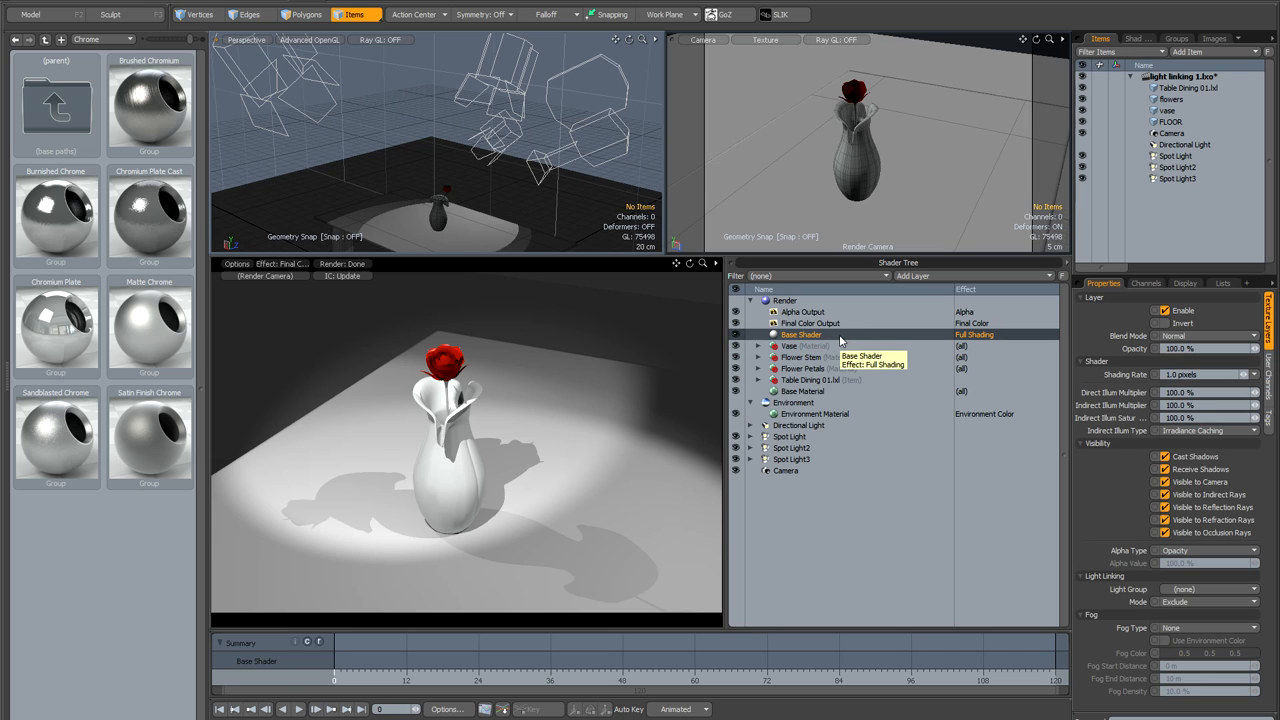
mouse_move(802, 357)
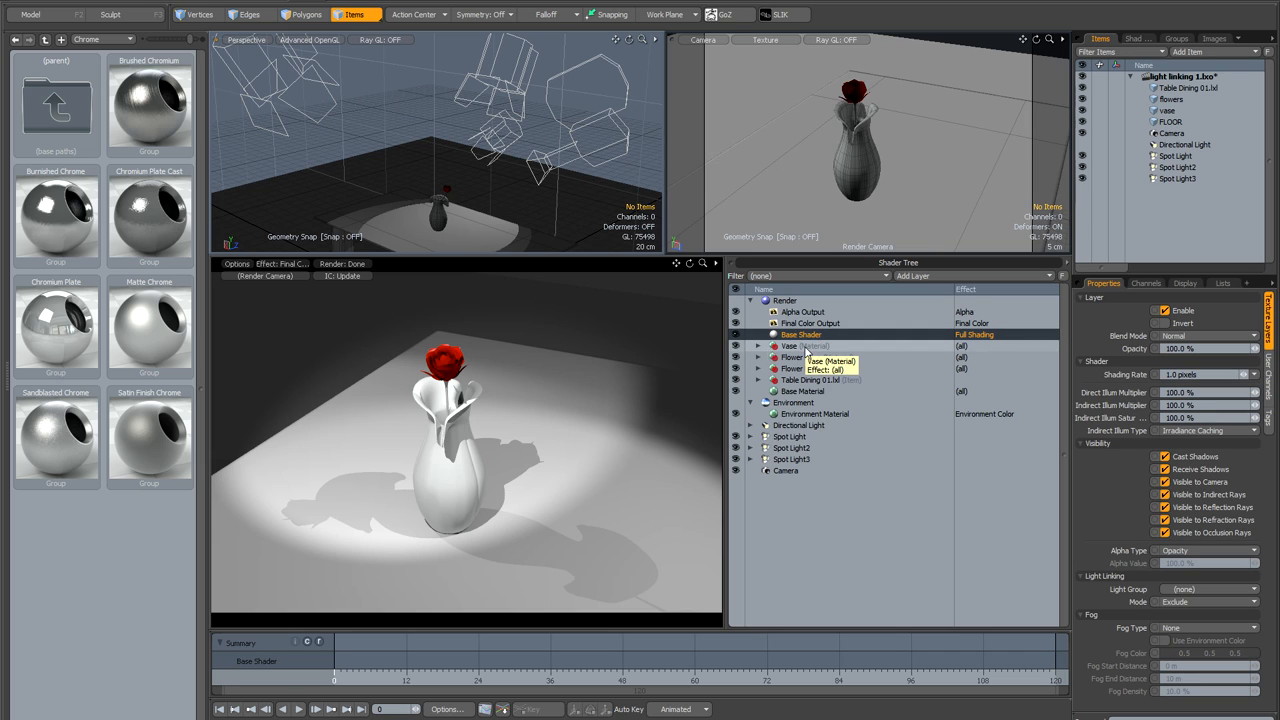
left_click(825, 379)
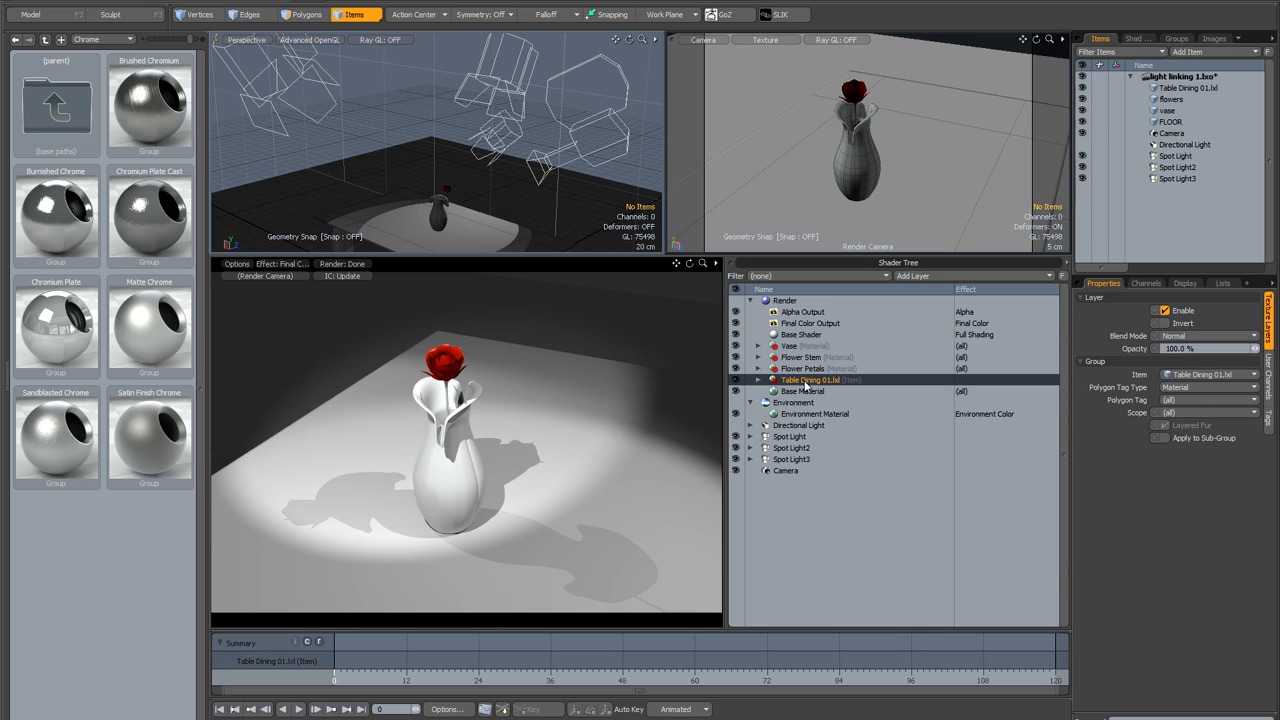
left_click(762, 380)
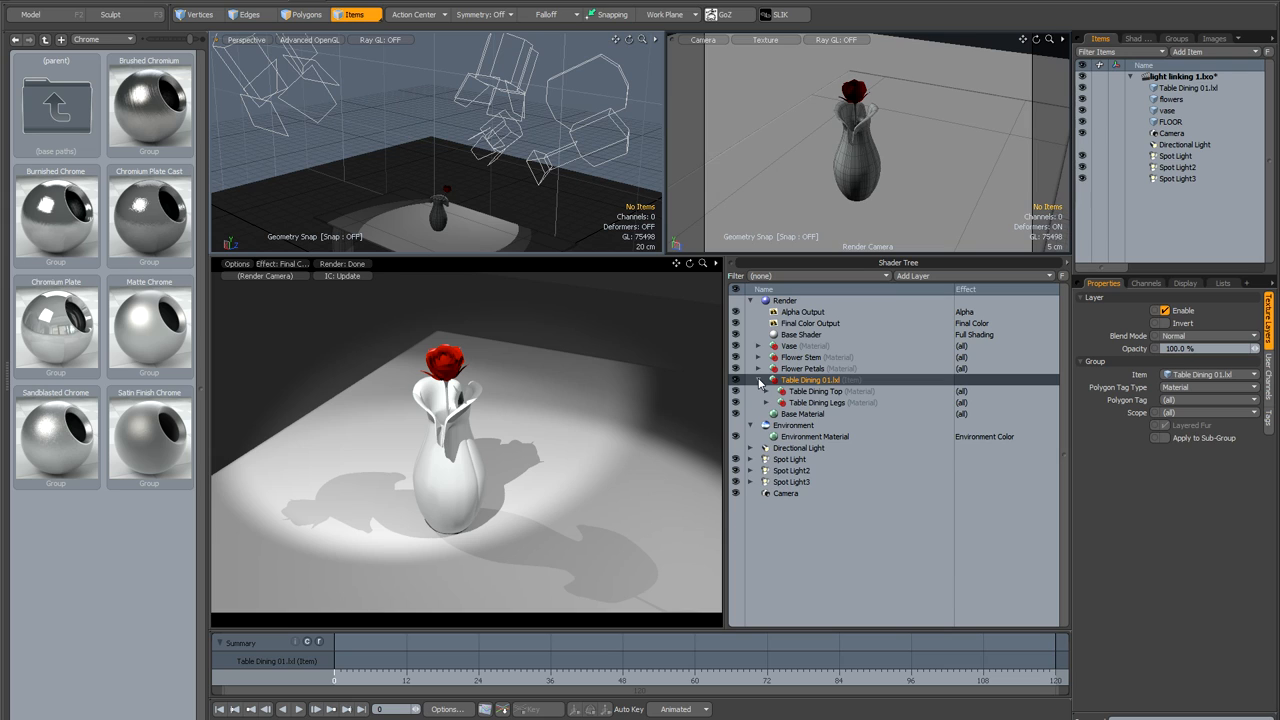
left_click(761, 379)
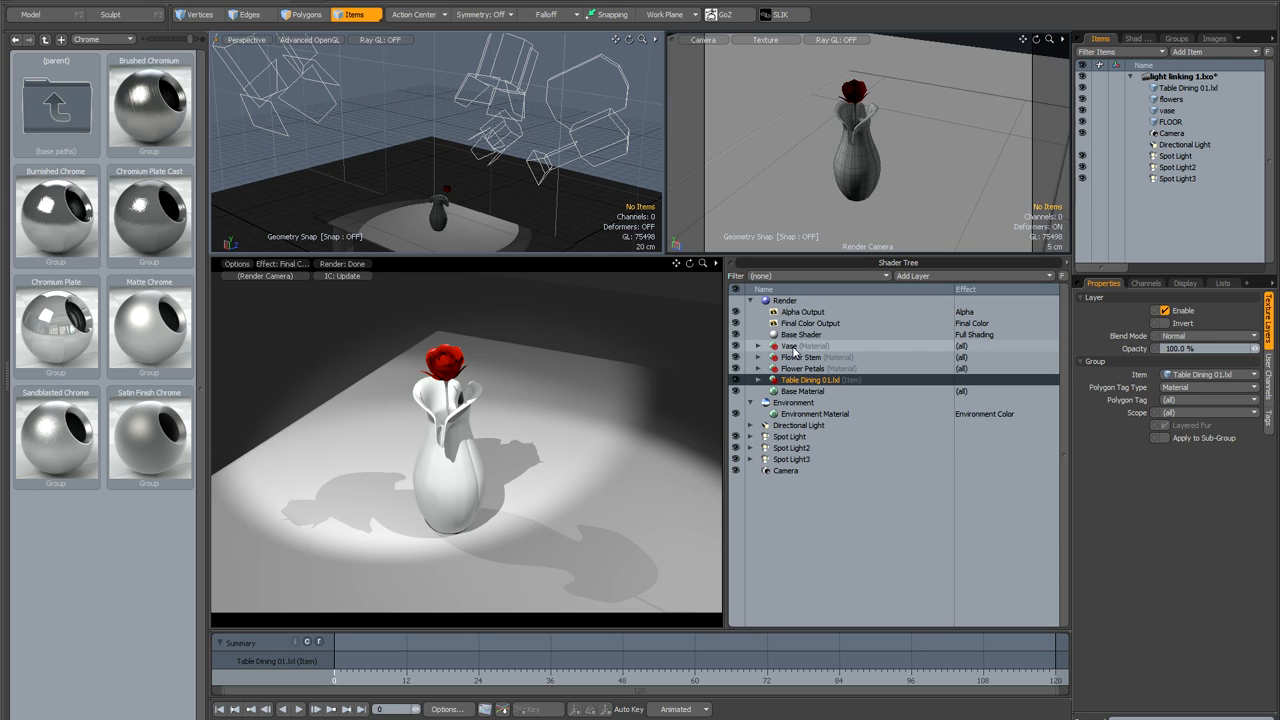
left_click(788, 345)
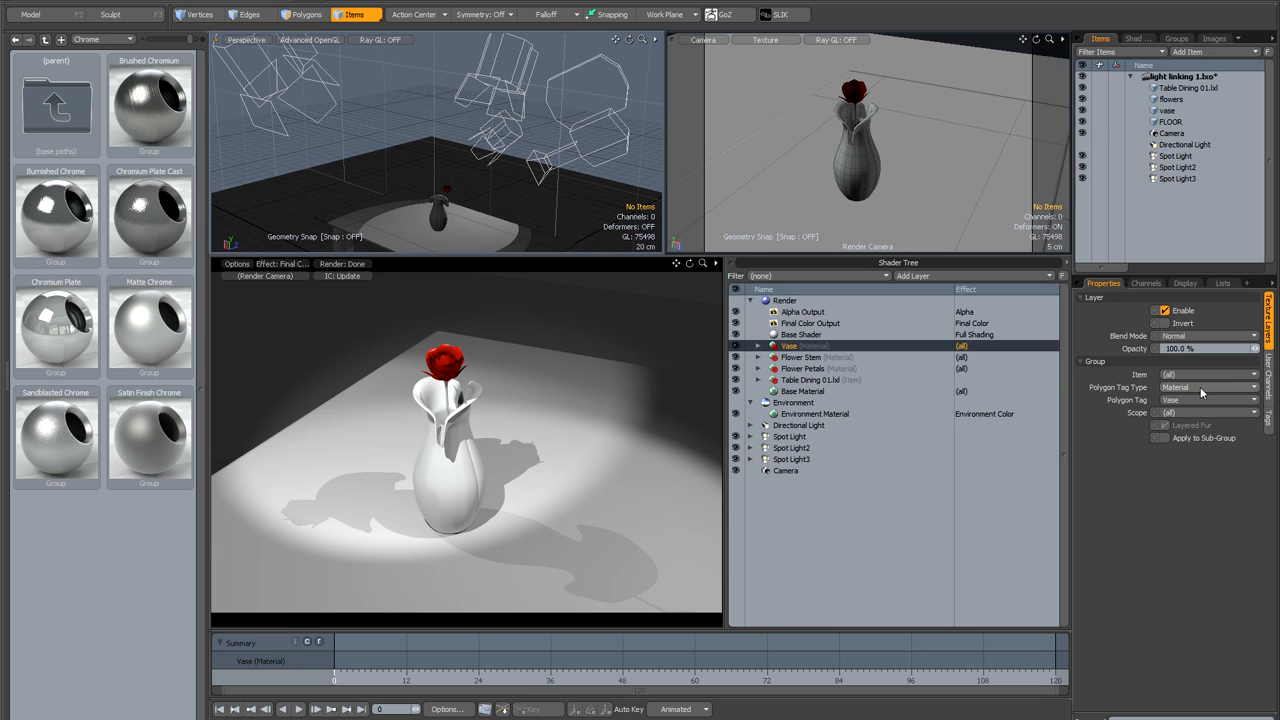
left_click(1205, 391)
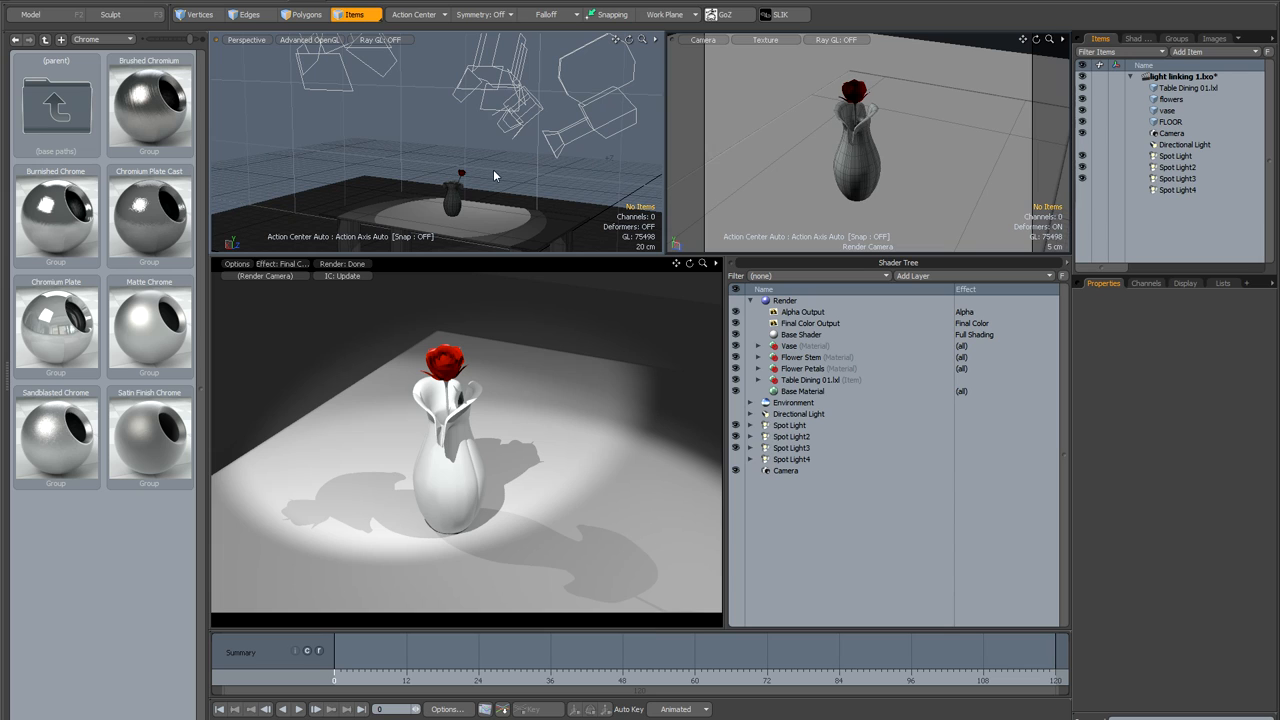
mouse_move(417, 357)
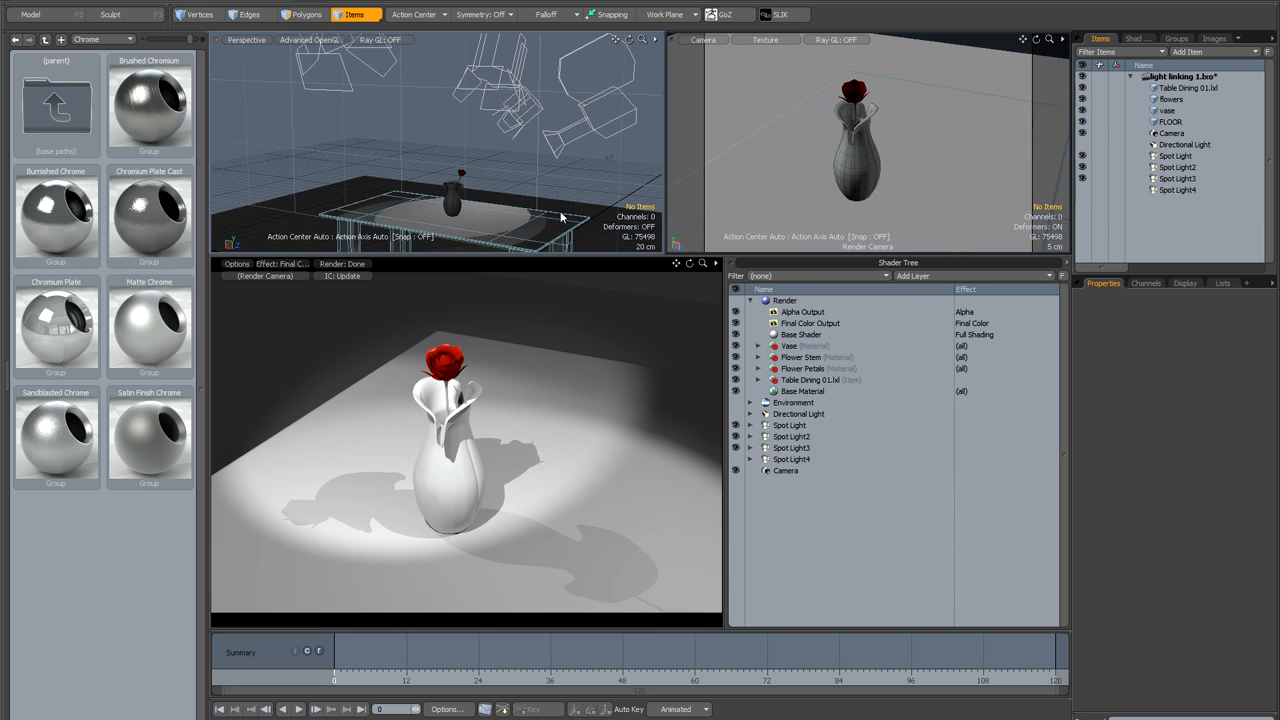
mouse_move(505, 254)
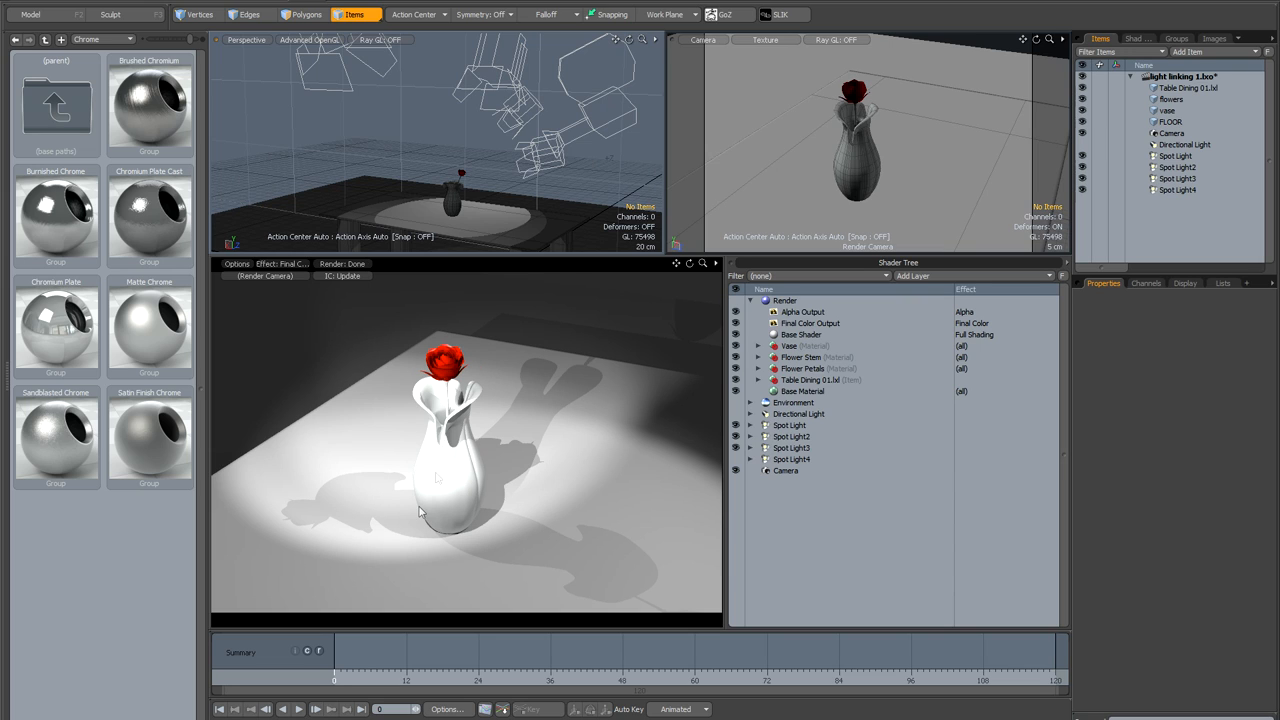
mouse_move(547, 184)
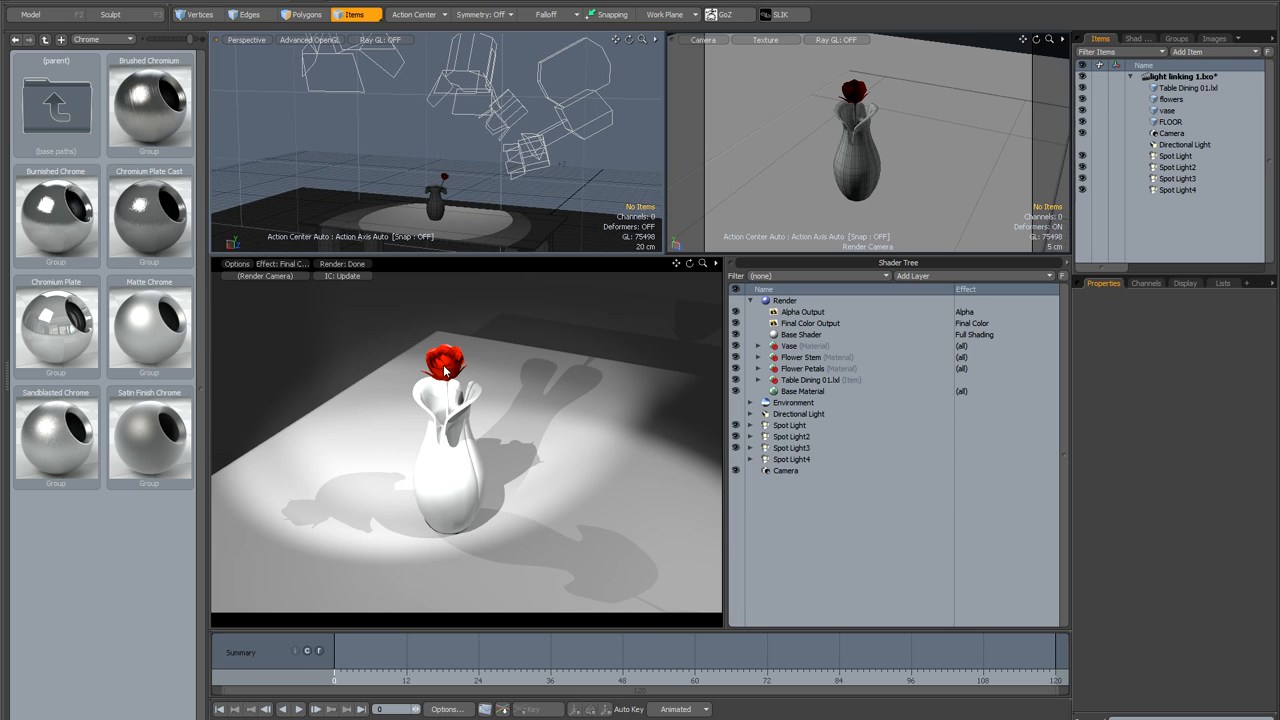
- Reposition Spot Light4 to shine on the vase and flower from a new angle
left_click(1170, 99)
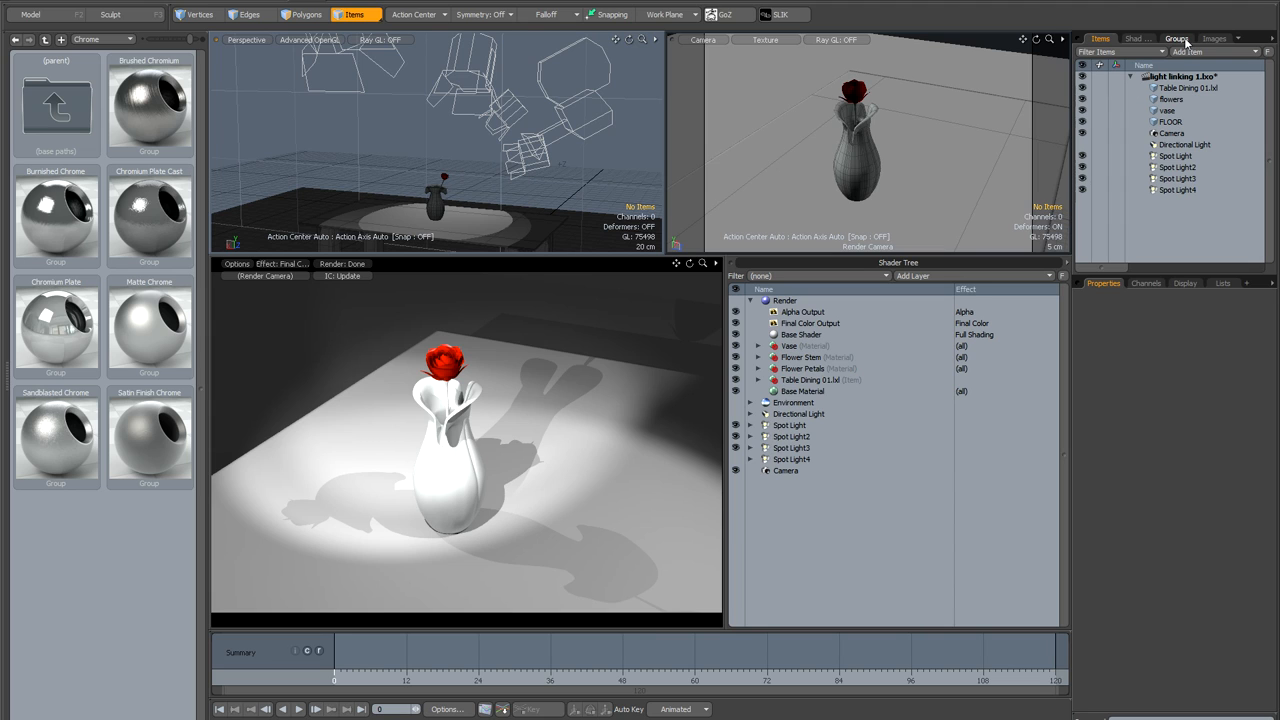
- Create a new group named 'petal light group' containing Spot Light4
left_click(1168, 32)
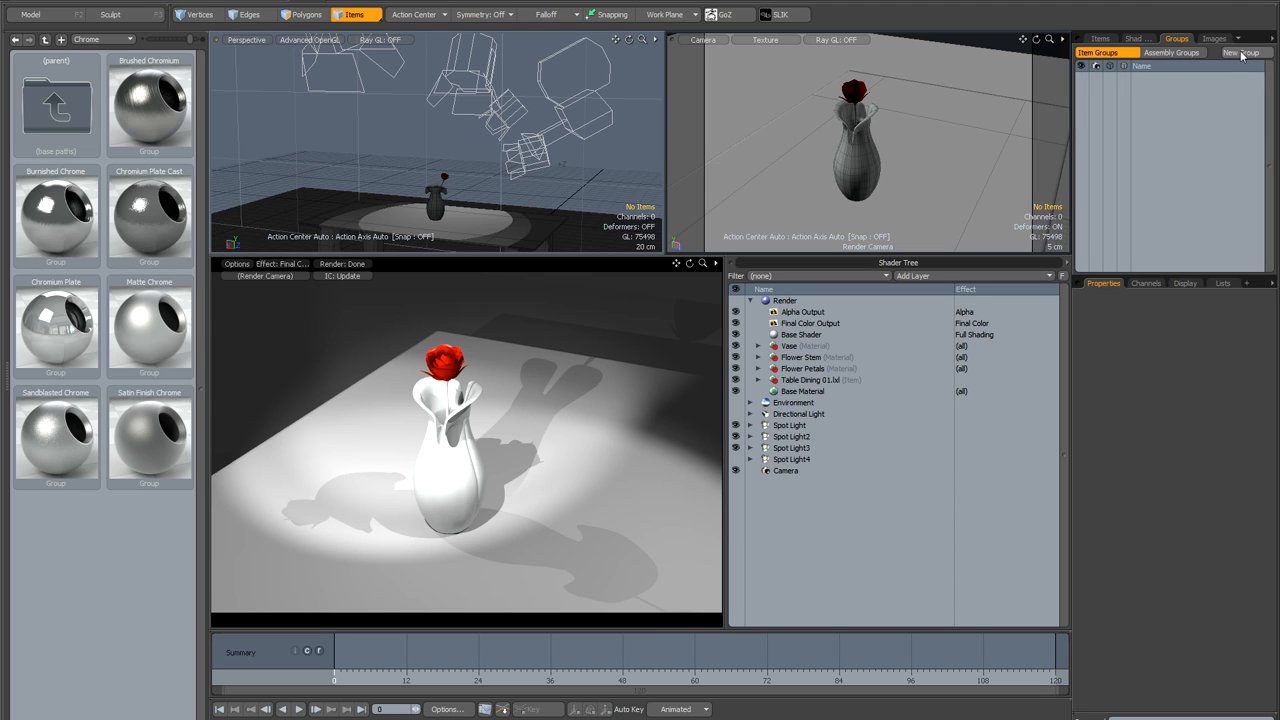
left_click(1232, 52)
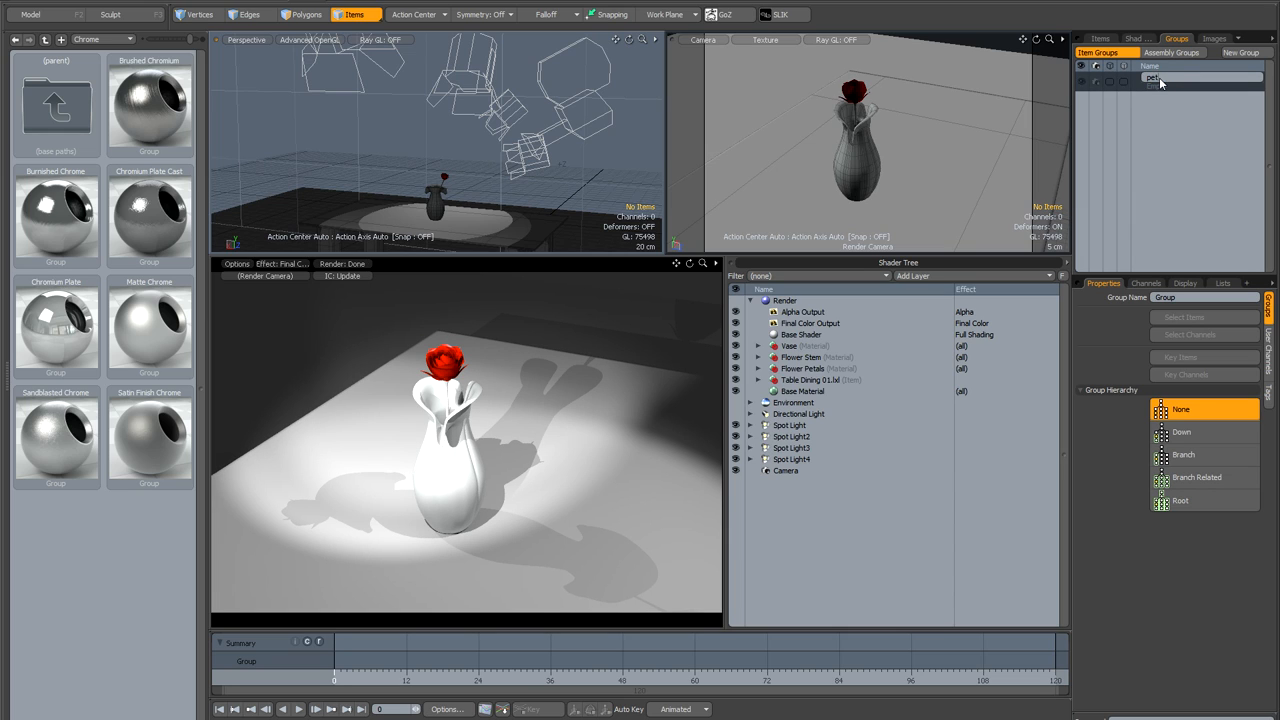
type("petal light group")
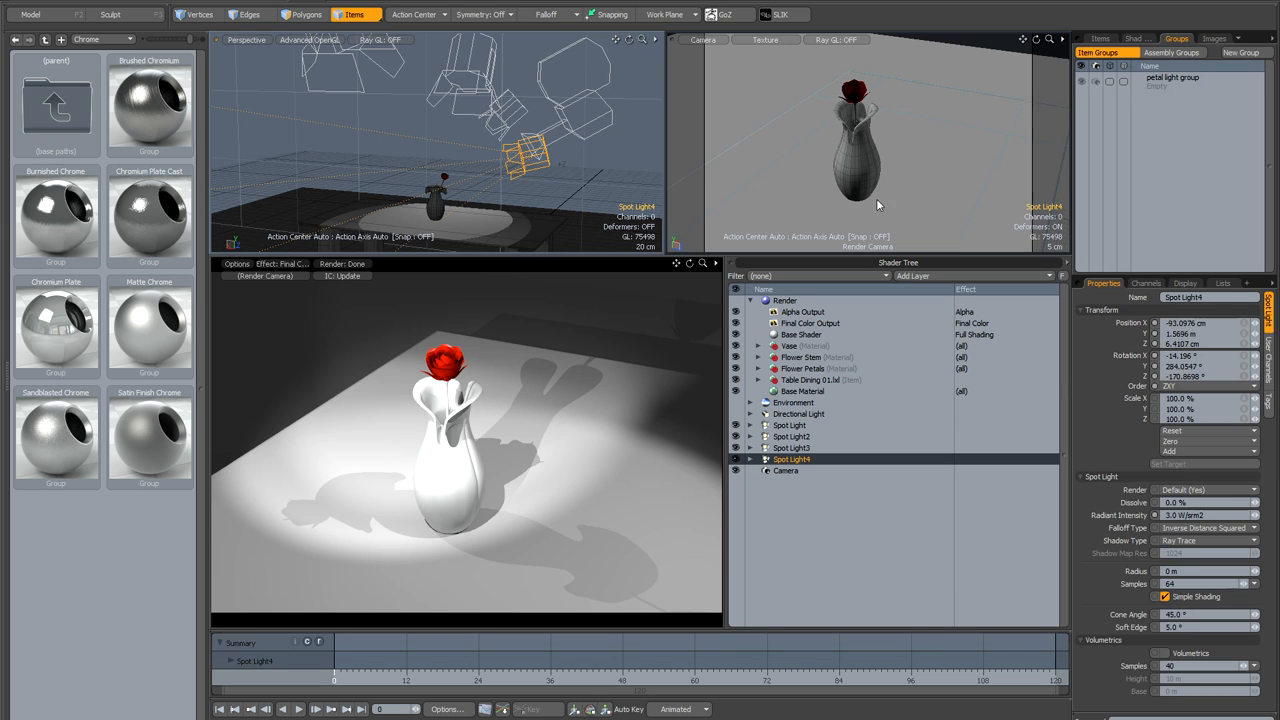
left_click(1195, 81)
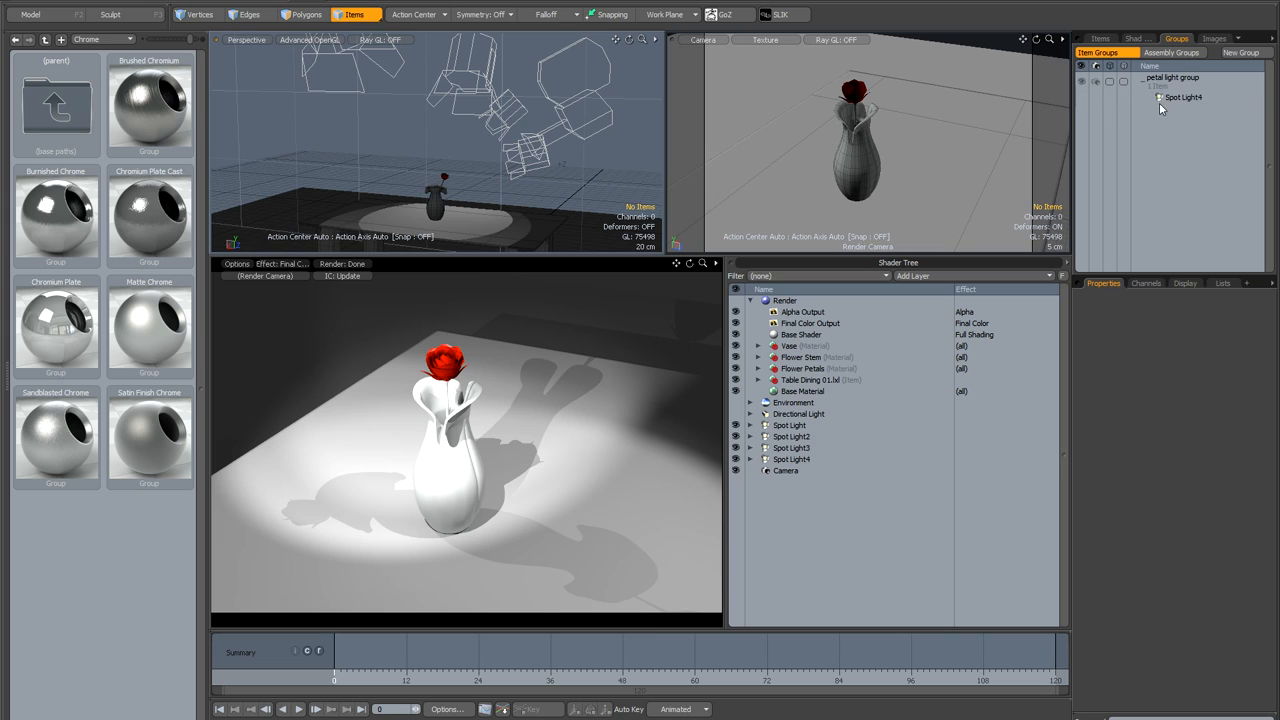
left_click(1104, 33)
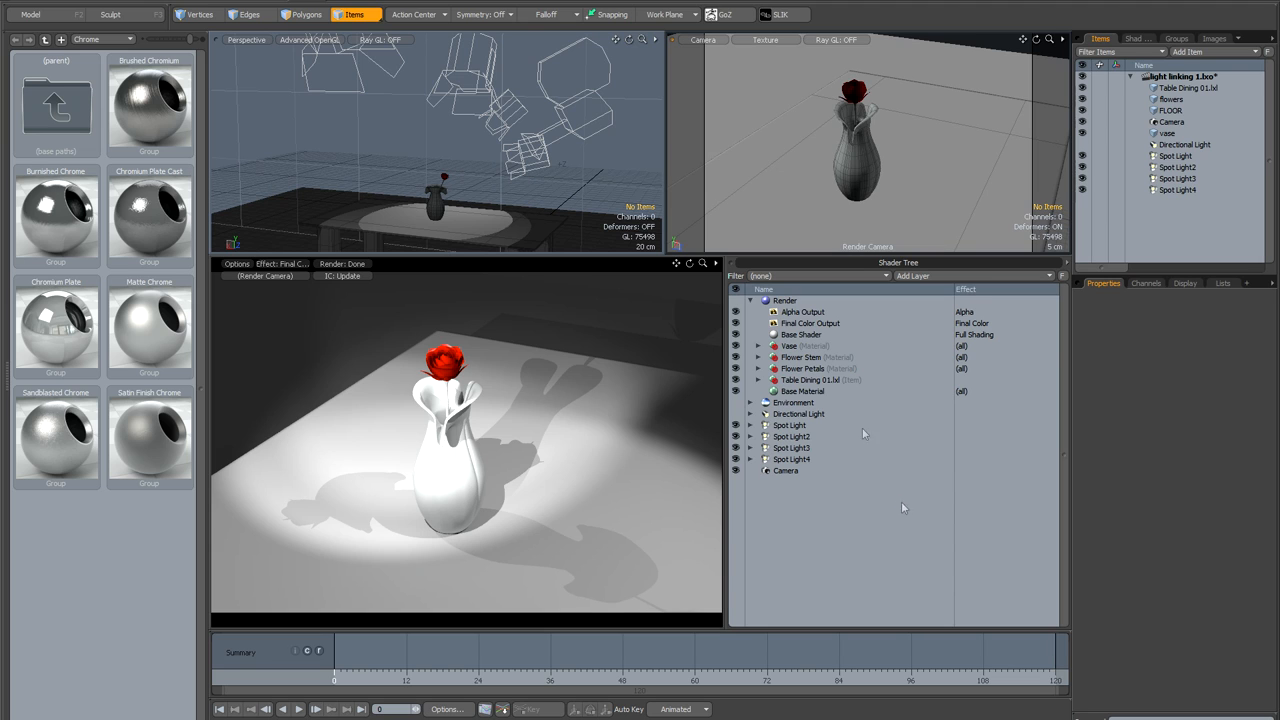
- Set Base Shader's Light Linking group to 'petal light group' in Exclude mode
left_click(802, 334)
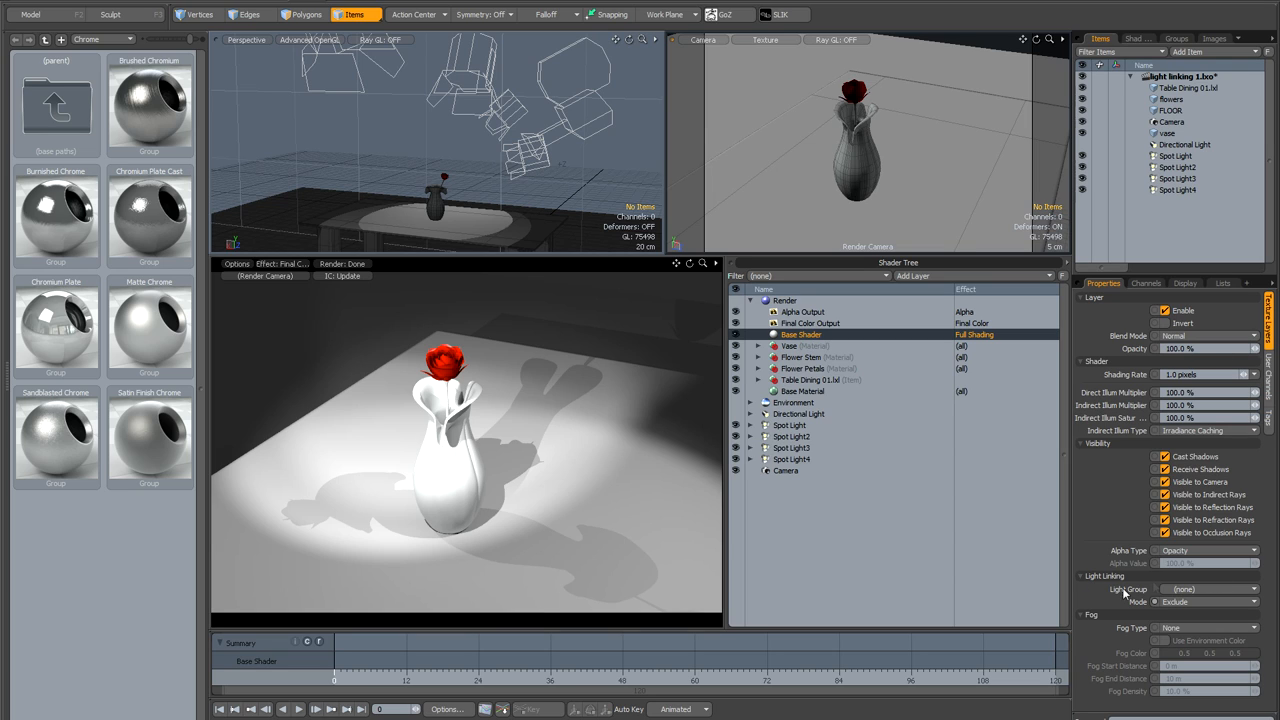
mouse_move(1118, 592)
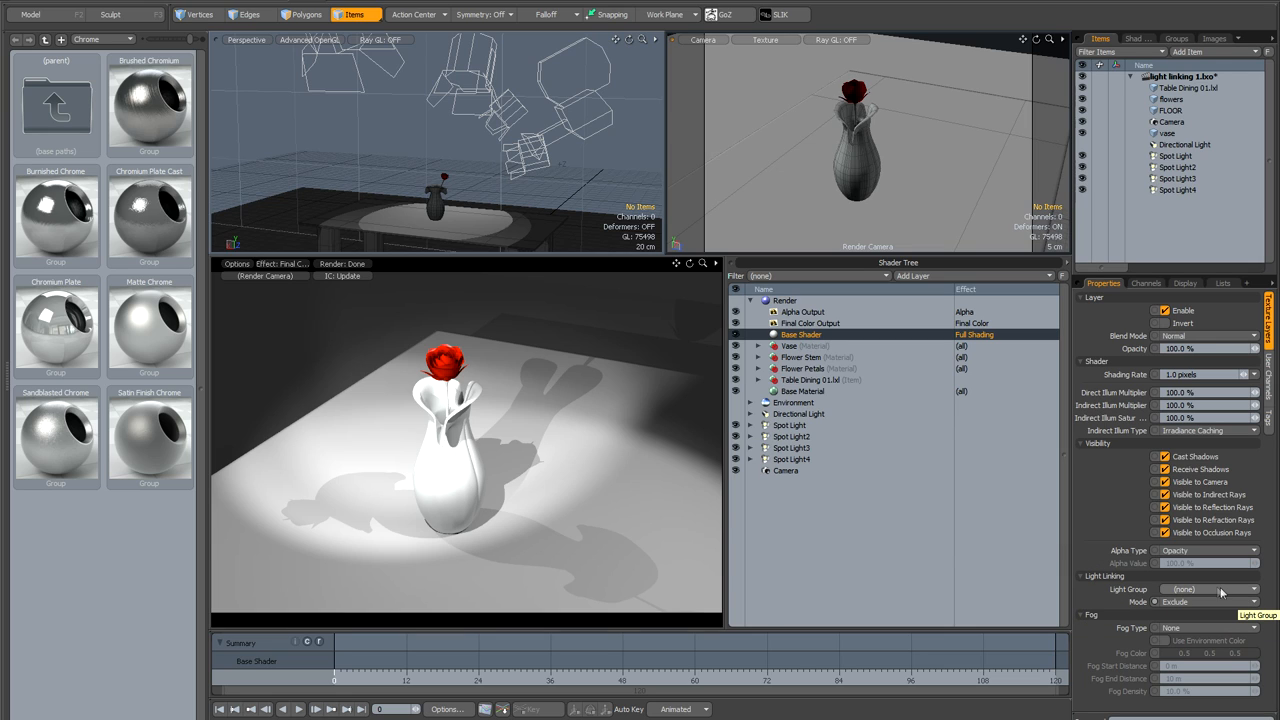
left_click(1210, 591)
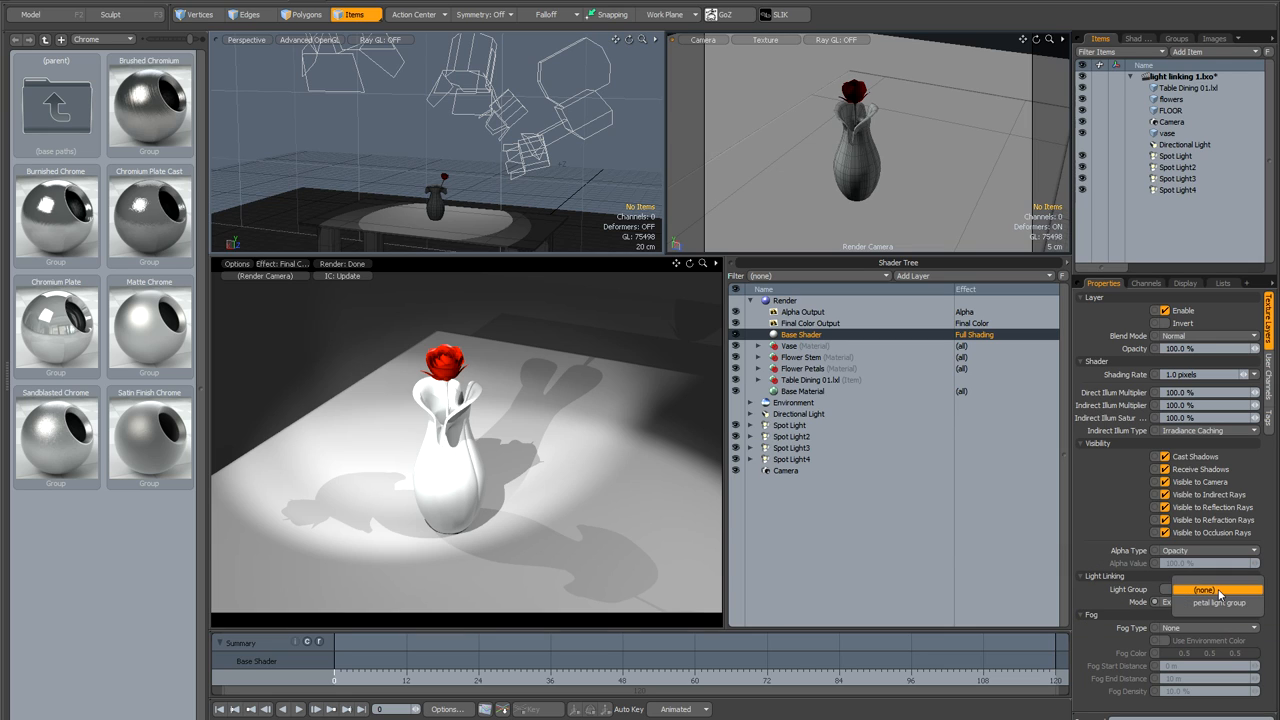
left_click(1218, 619)
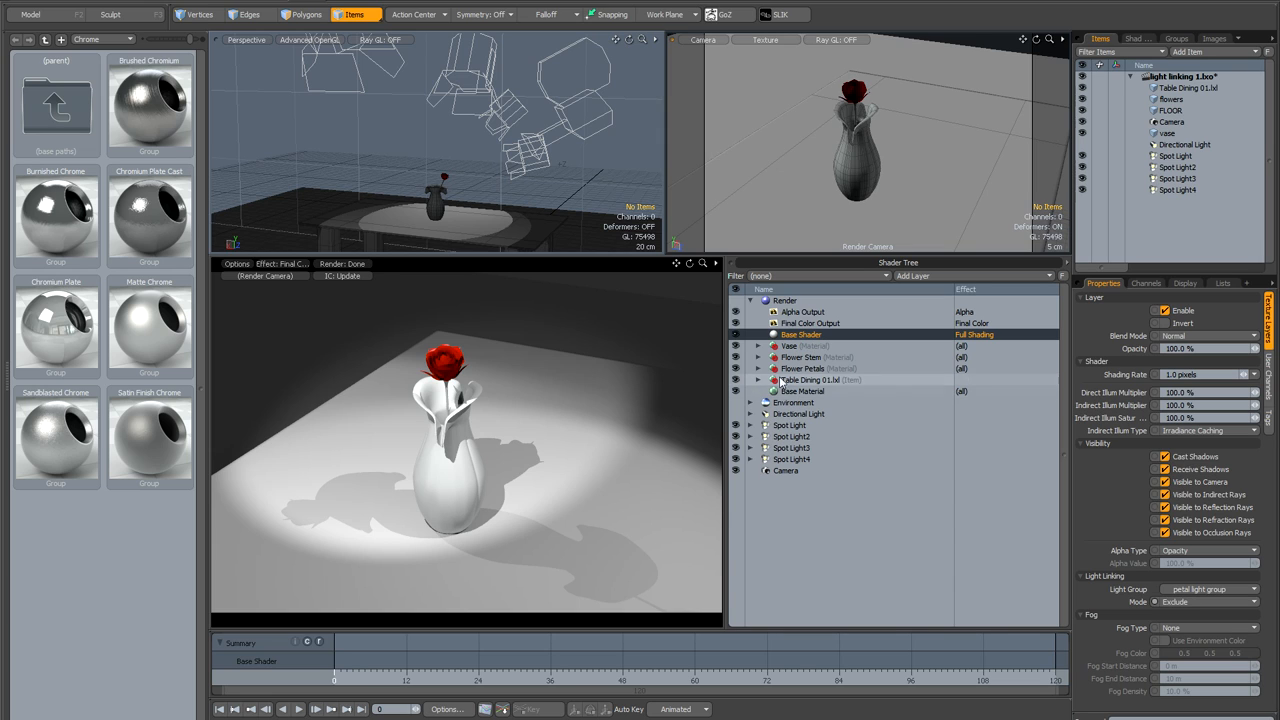
- Add a Processing > Shader layer inside the Flower Petals material group
left_click(803, 368)
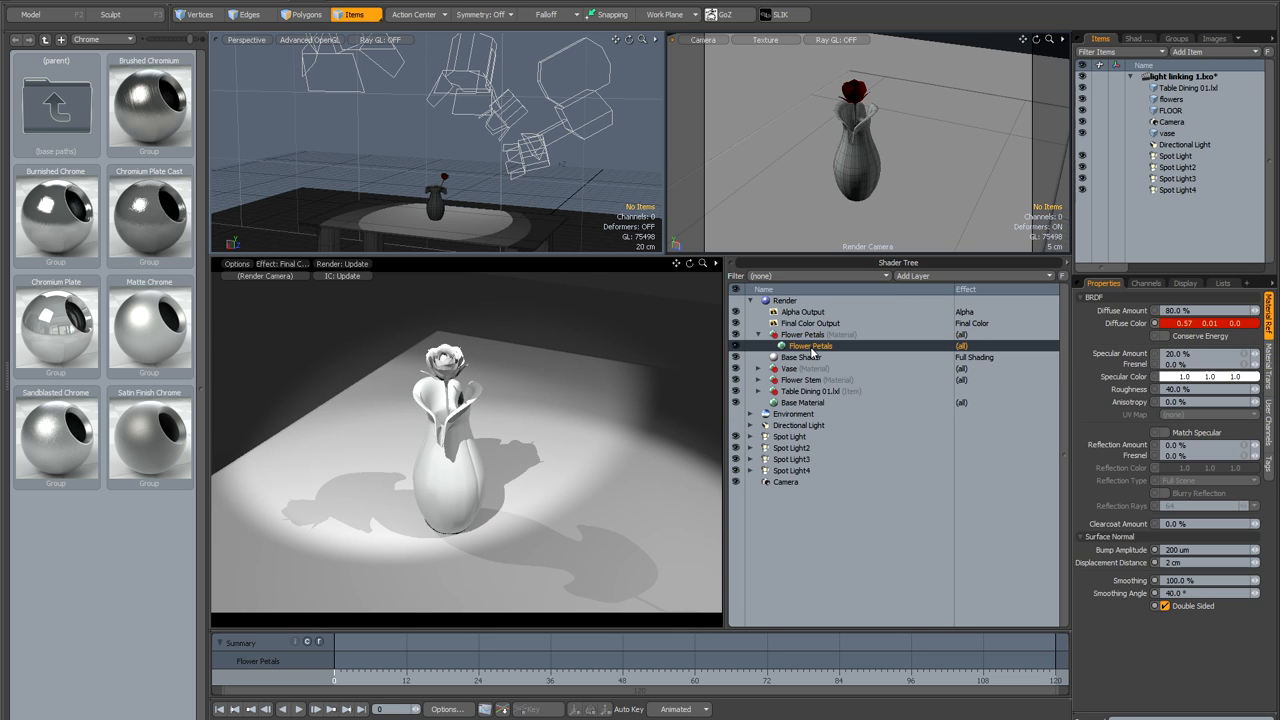
left_click(912, 276)
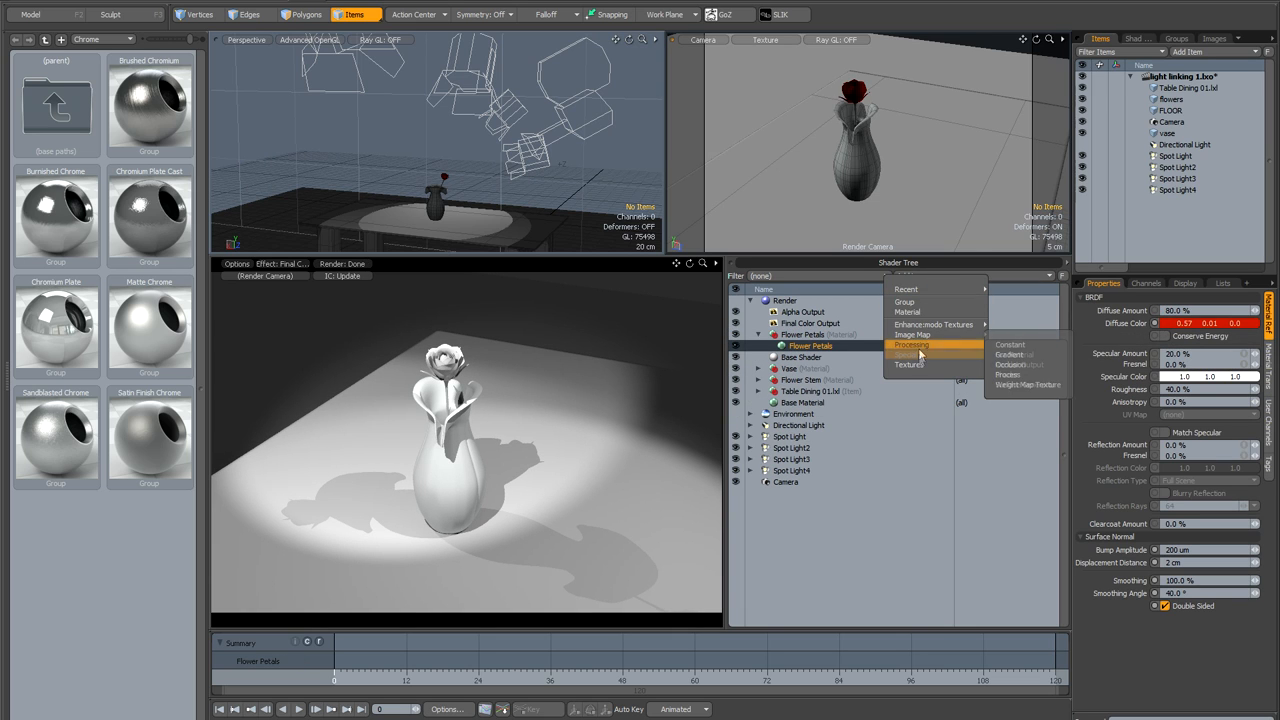
left_click(913, 345)
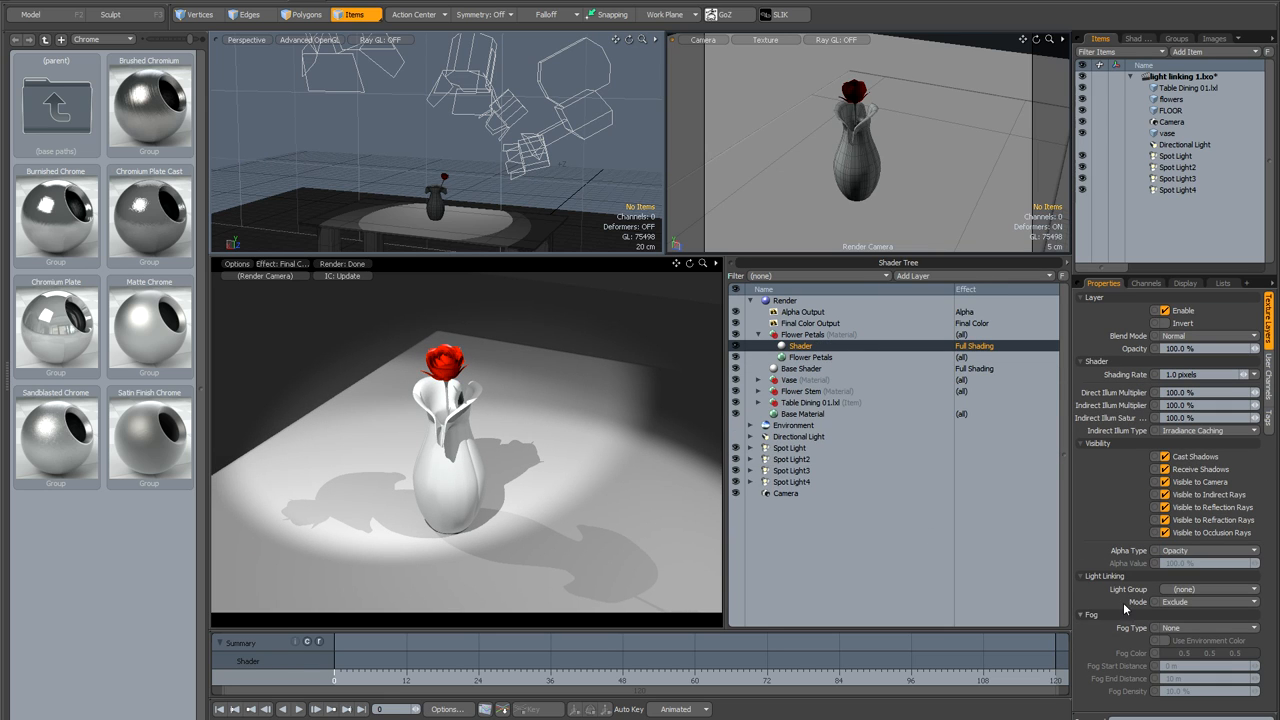
mouse_move(1120, 598)
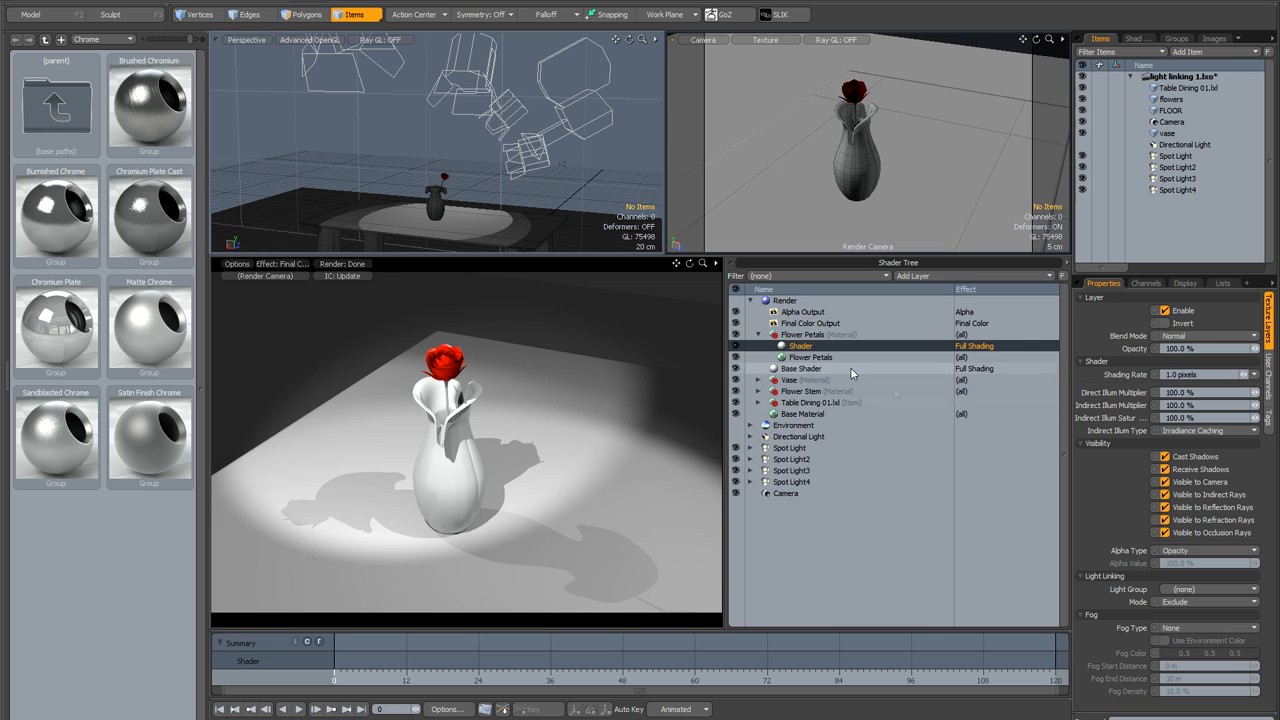
mouse_move(799, 371)
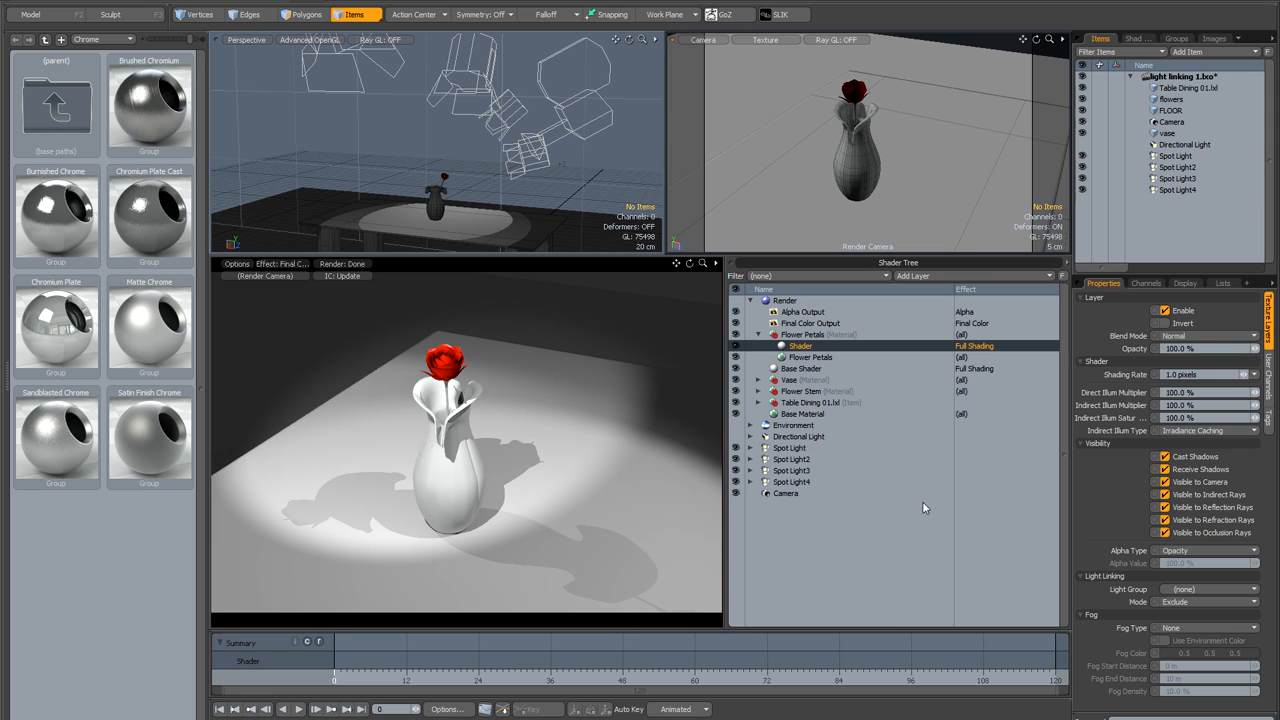
mouse_move(867, 500)
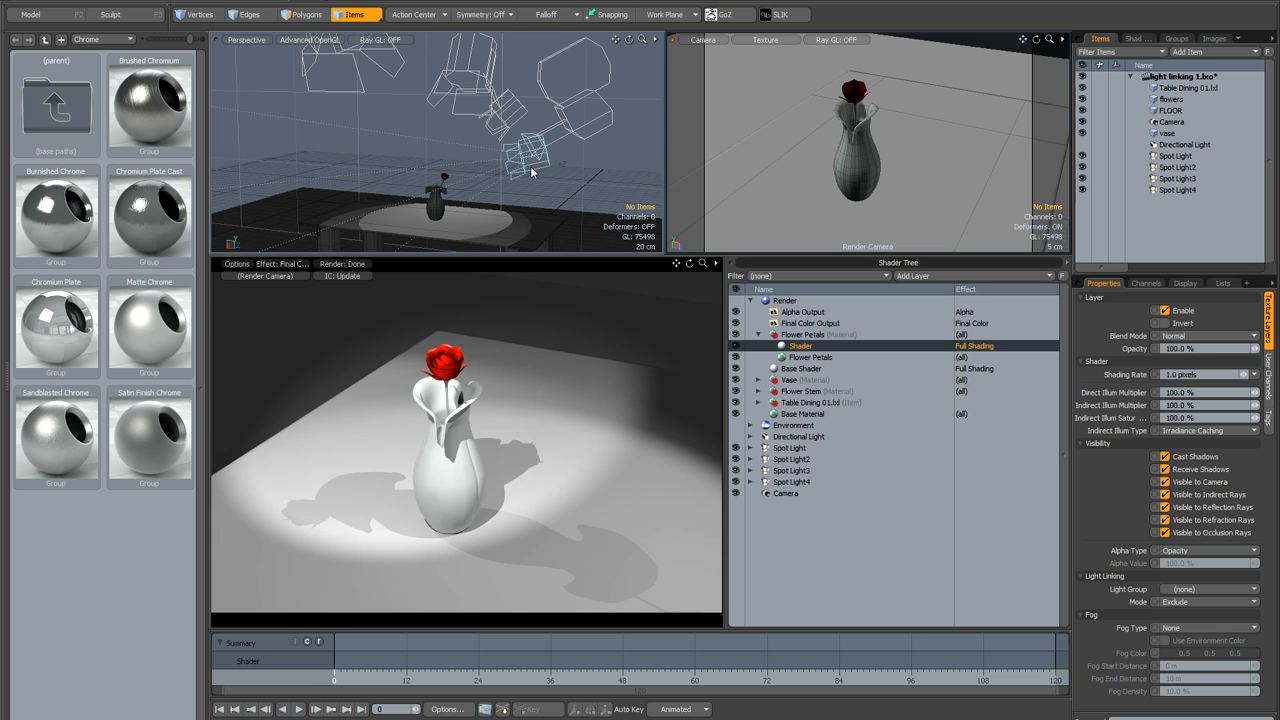
mouse_move(581, 181)
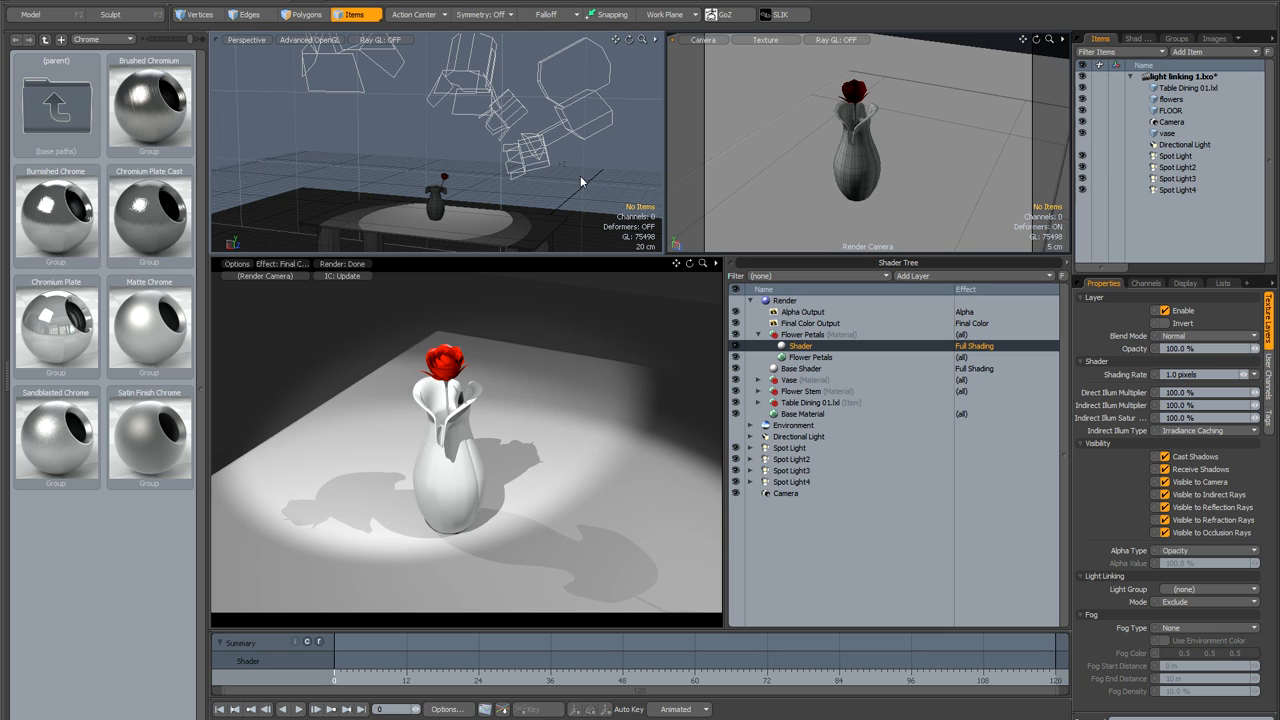